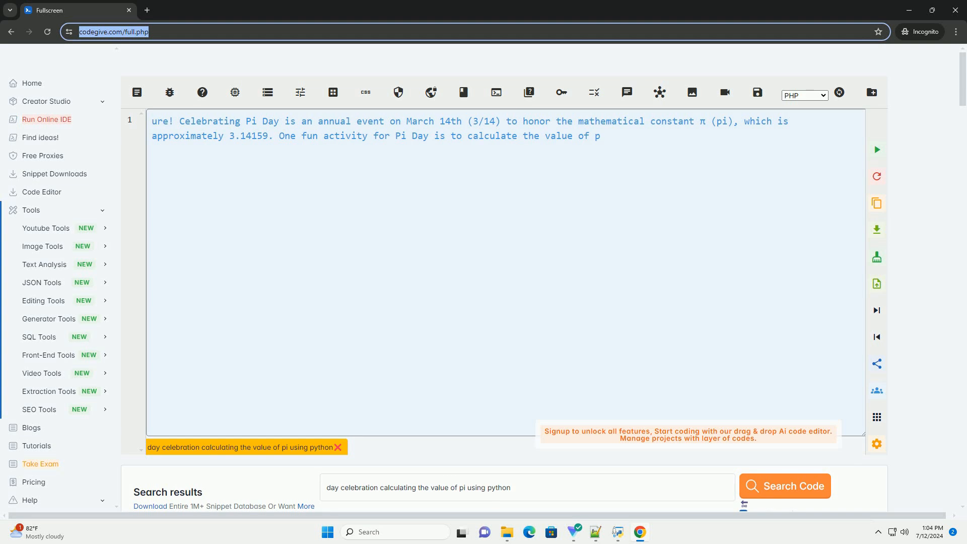
text(using Python. One common method to estimate the value of pi is through a Monte Carlo simulation.)
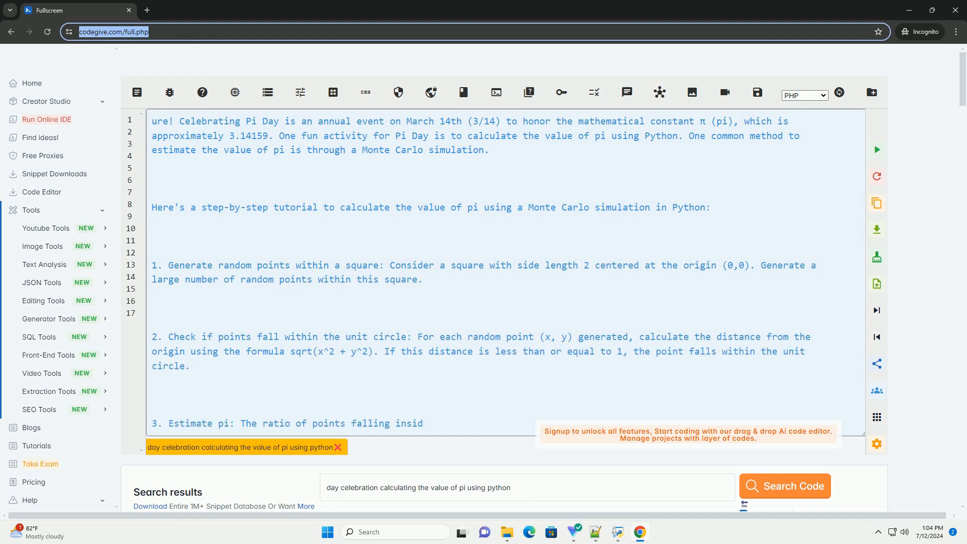
scroll(down, 3)
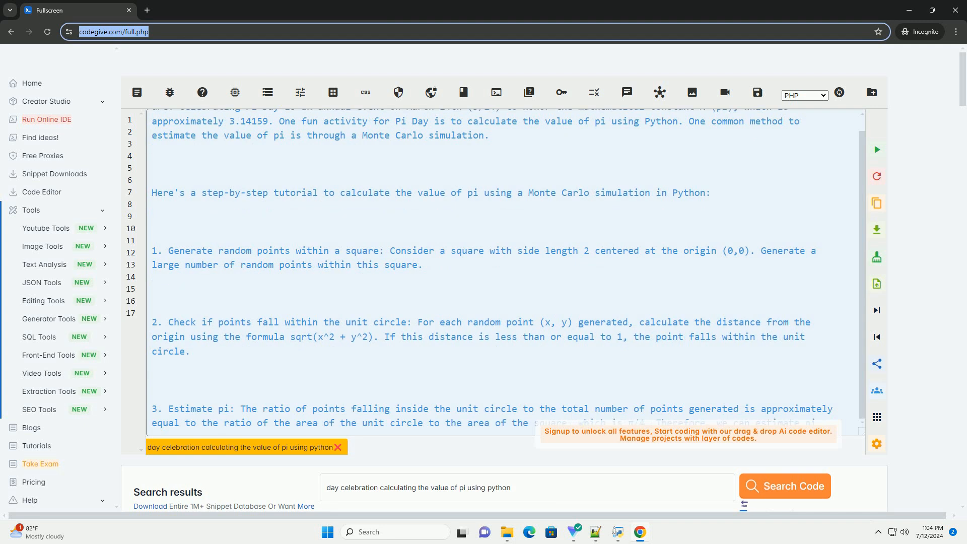
scroll(down, 3)
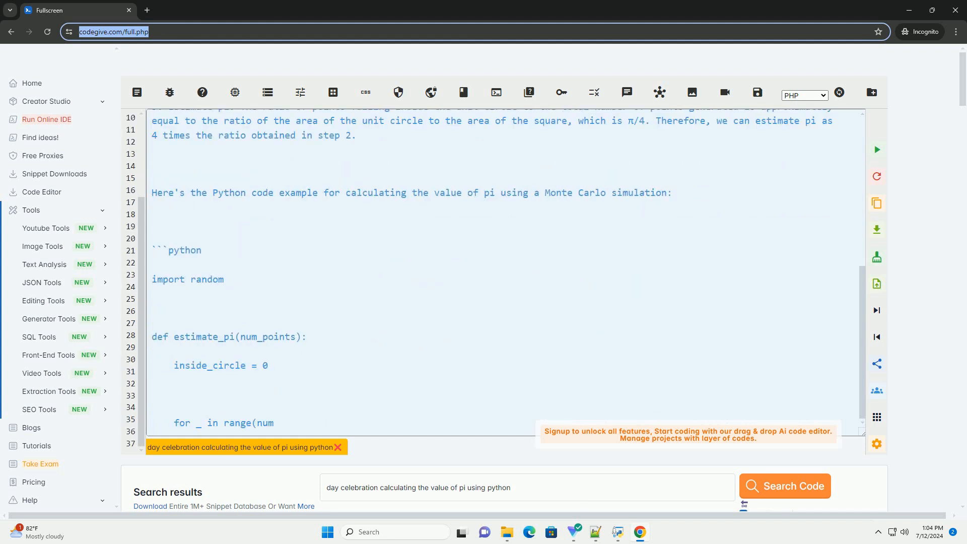
scroll(down, 3)
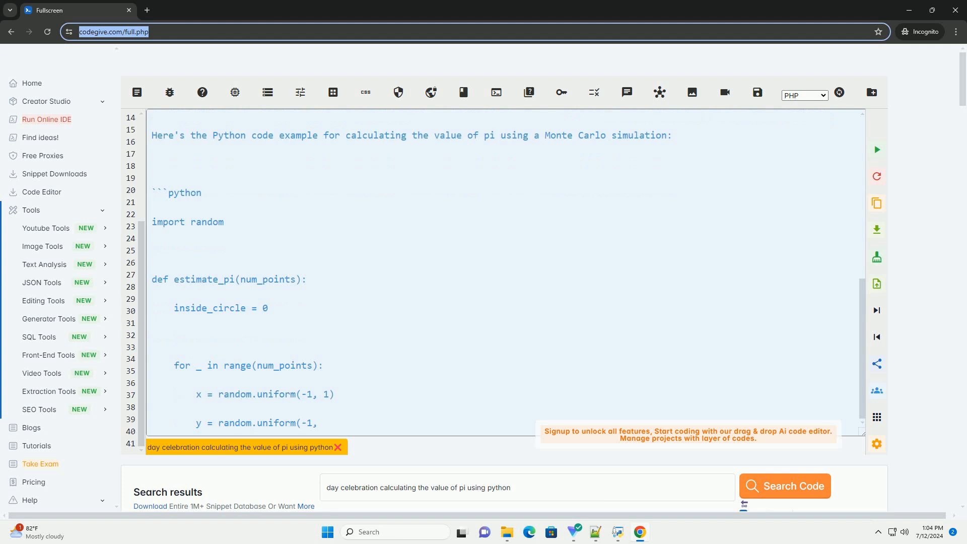
scroll(down, 3)
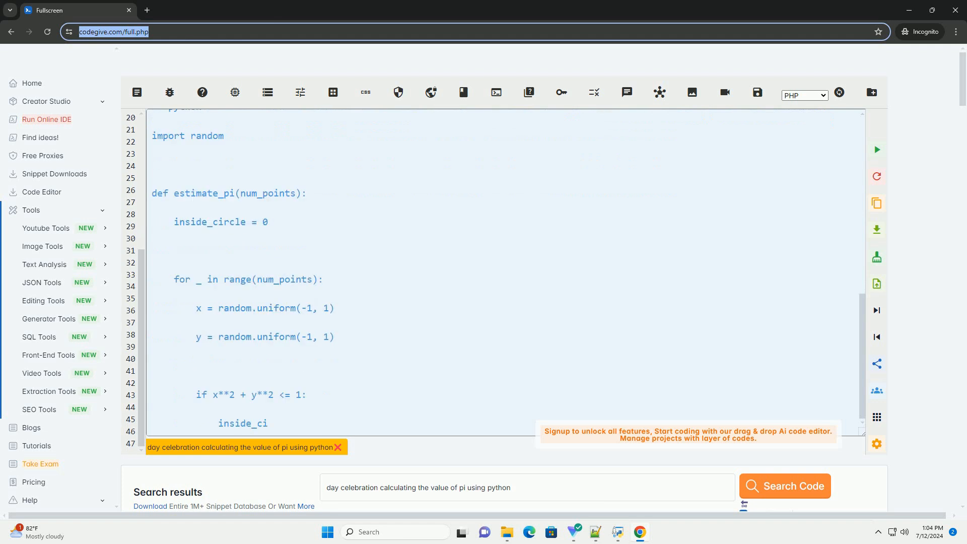
scroll(down, 3)
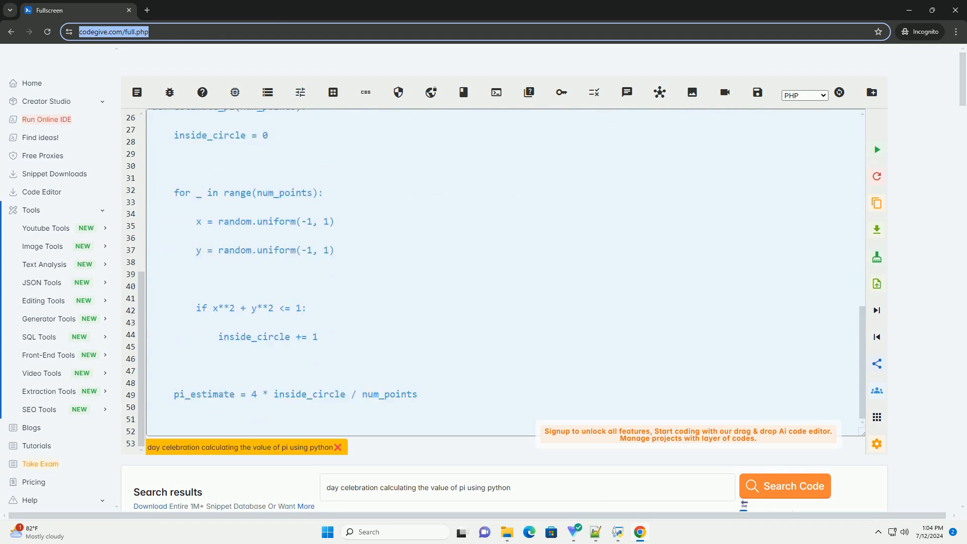
scroll(down, 3)
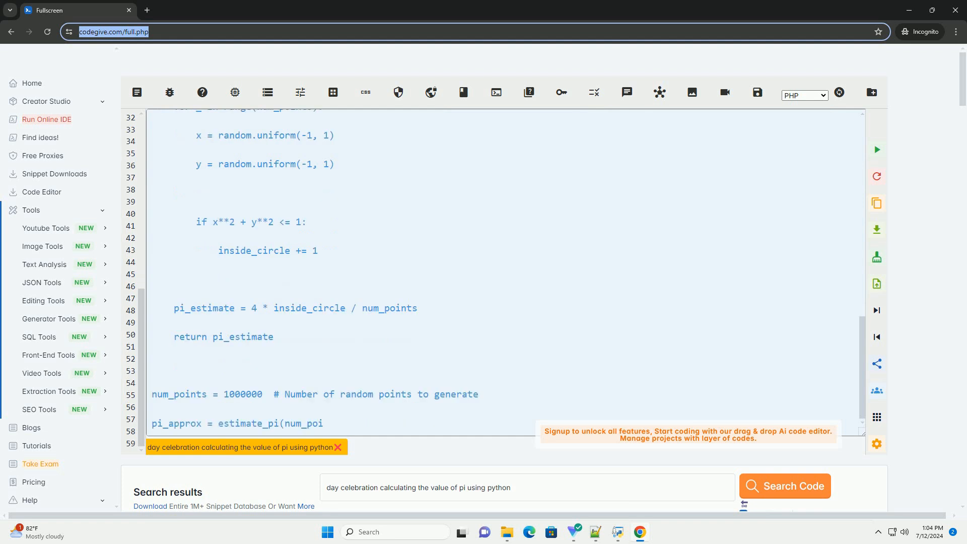
scroll(down, 3)
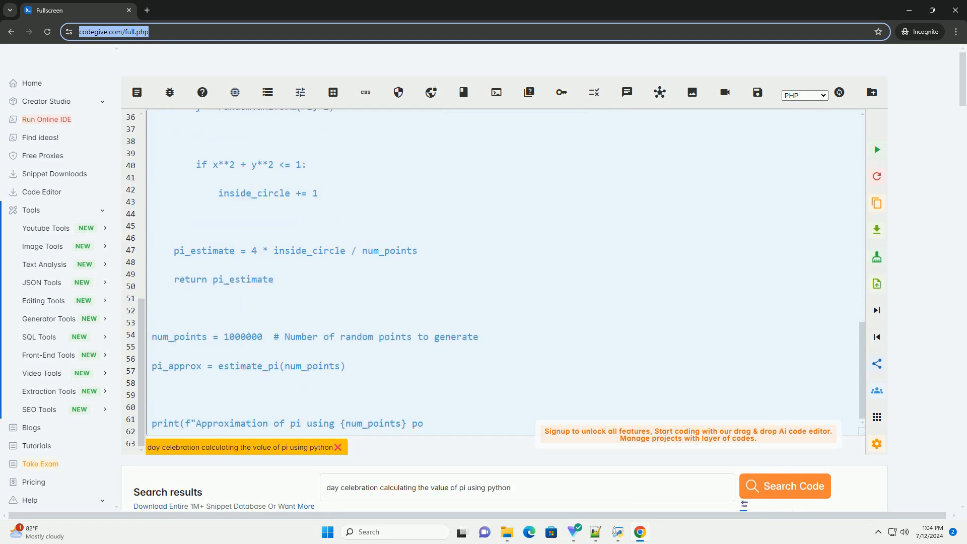
scroll(down, 3)
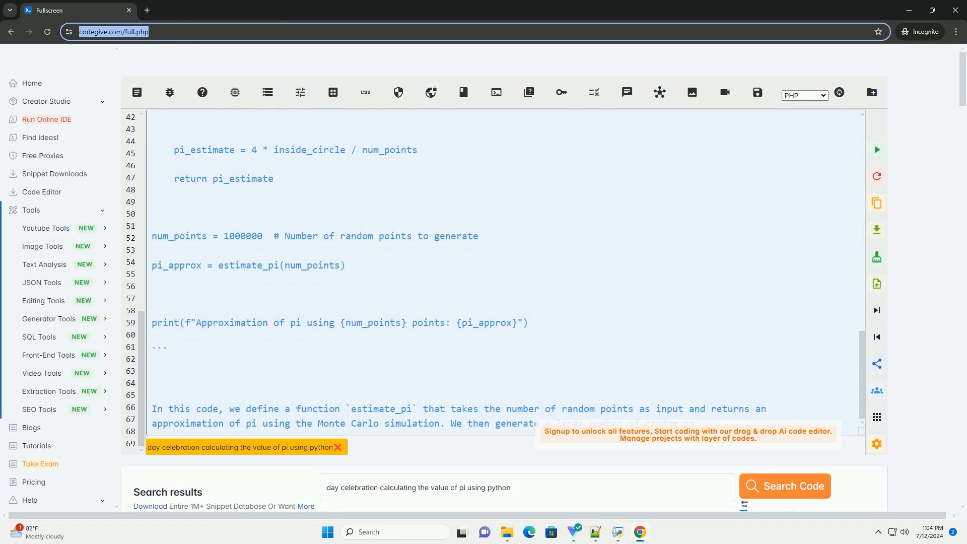
scroll(down, 3)
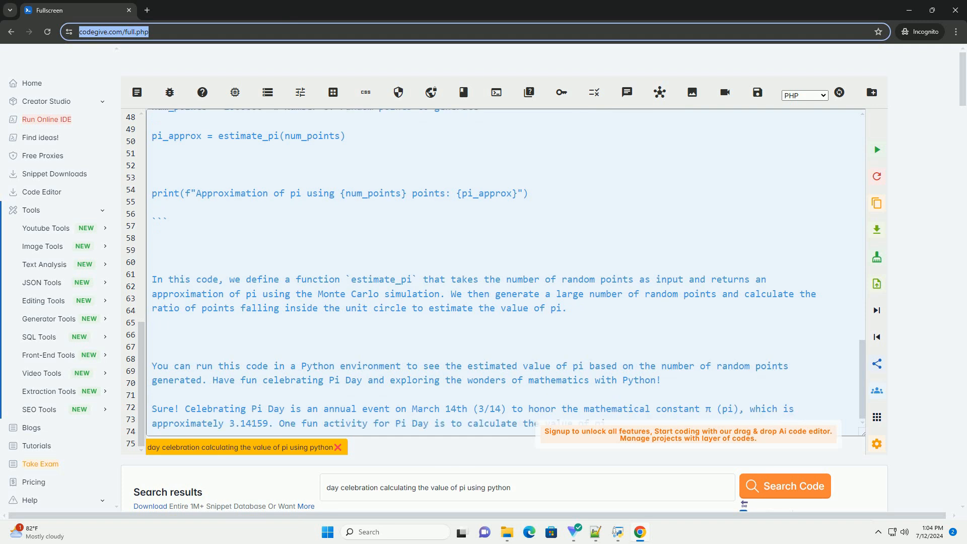
scroll(down, 3)
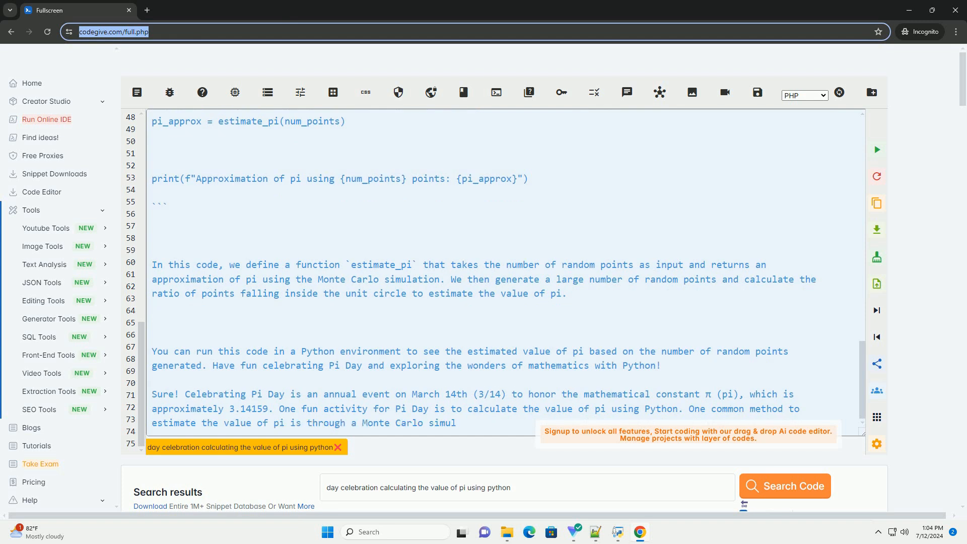
scroll(down, 3)
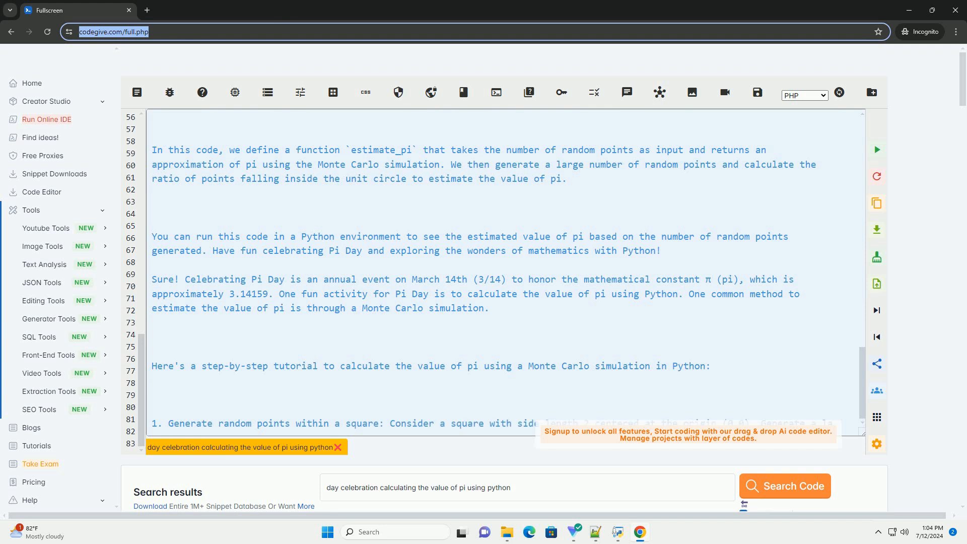
scroll(down, 3)
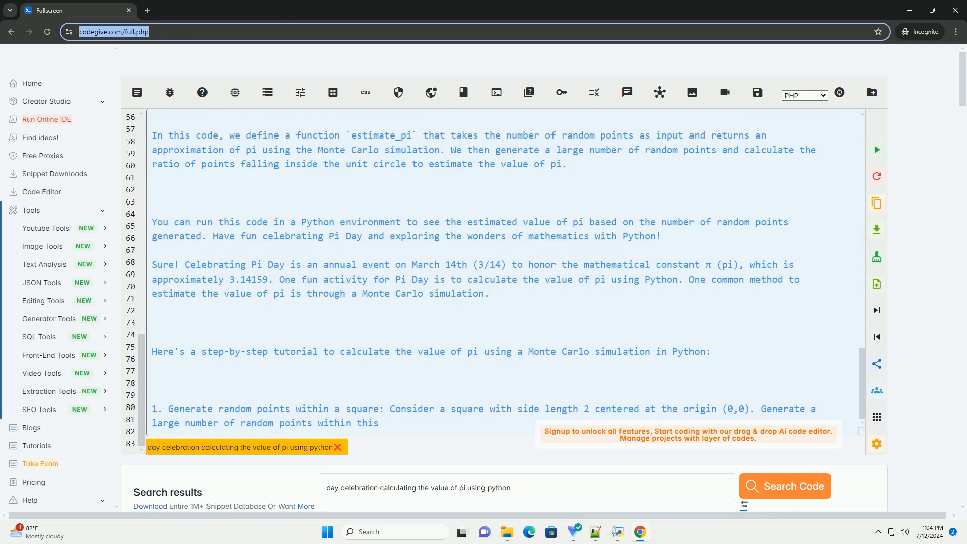
scroll(down, 3)
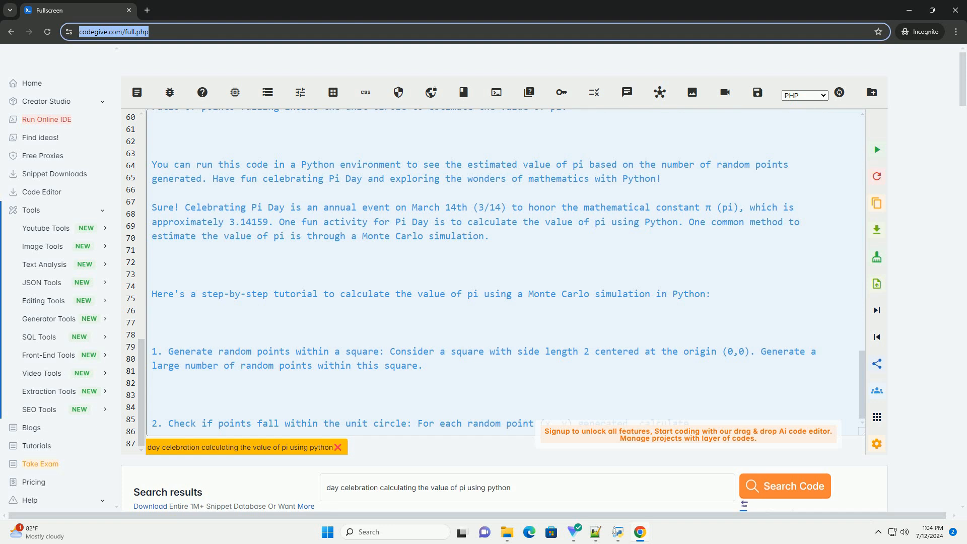
scroll(down, 3)
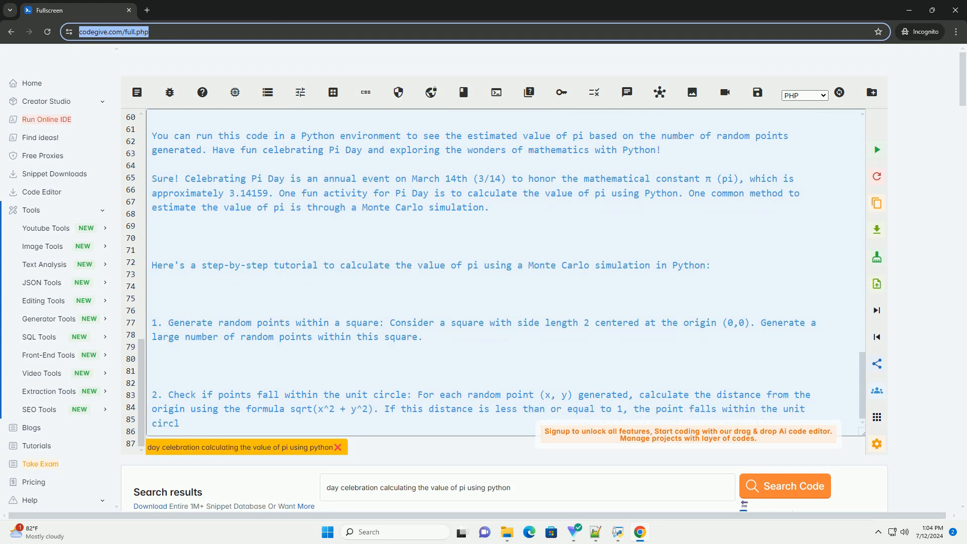
scroll(down, 3)
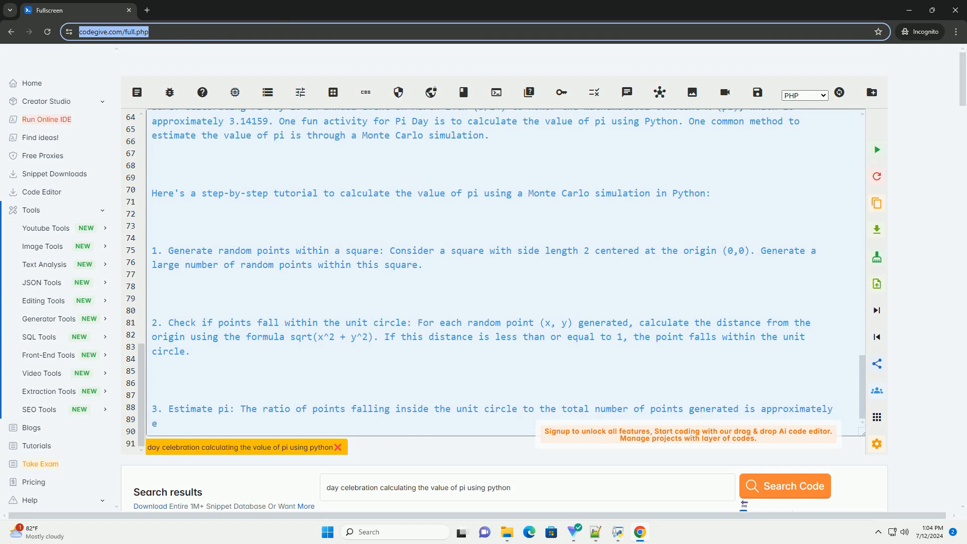
text(equal to the ratio of the area of the unit circle to the area of the square, which is π/4. Therefore,)
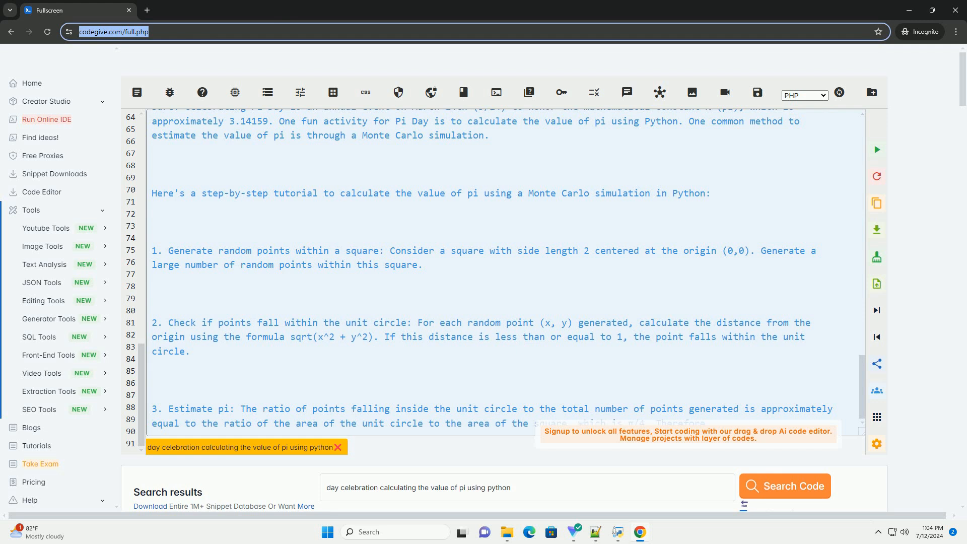
scroll(down, 3)
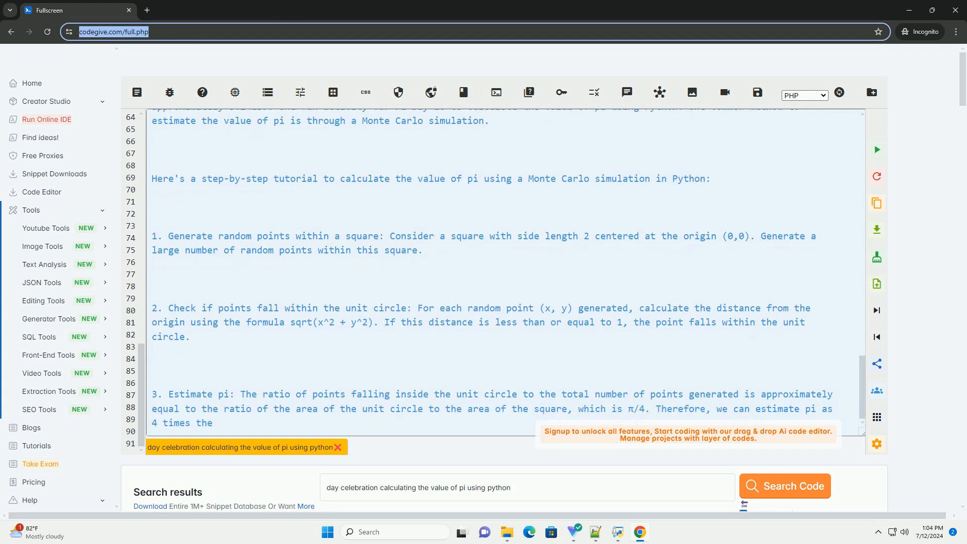
scroll(down, 3)
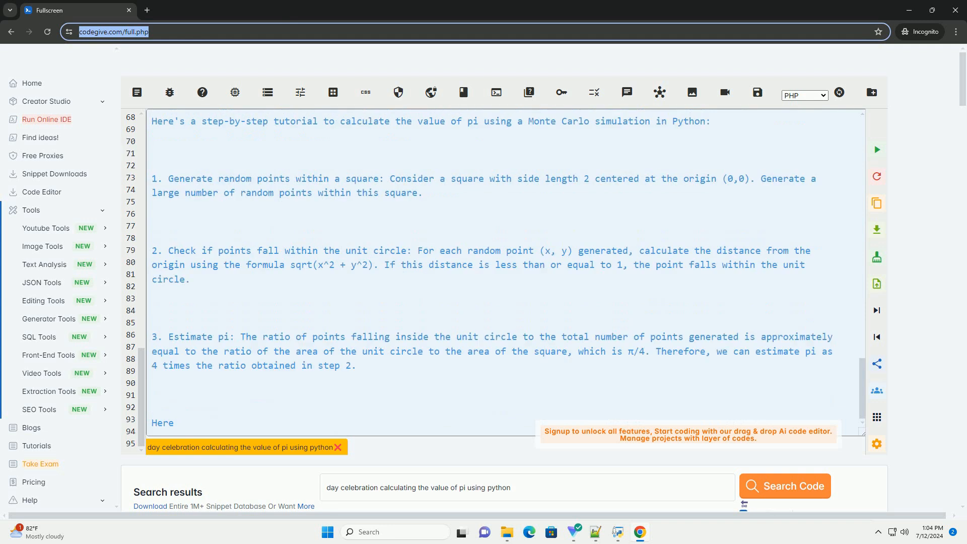
text('s the Python code example for calculating the value of pi using a)
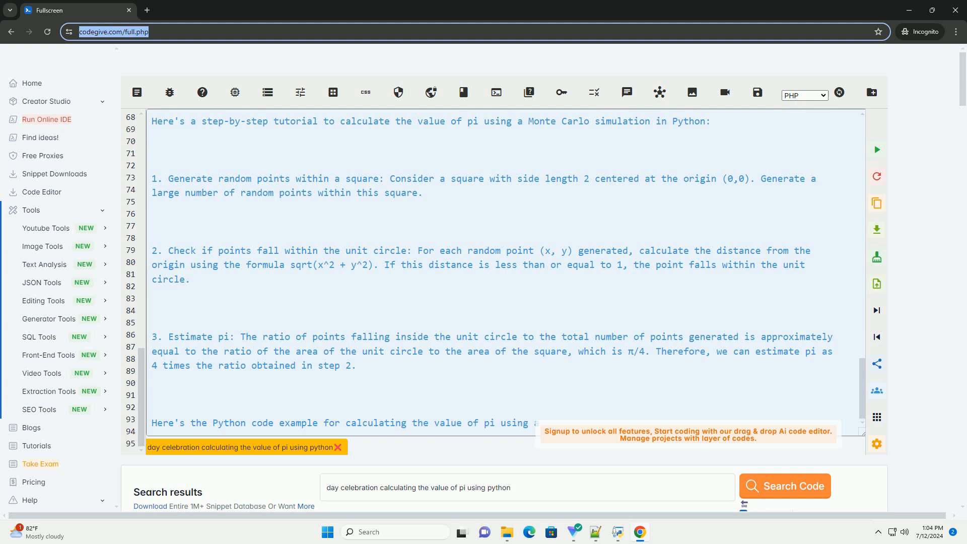
scroll(down, 3)
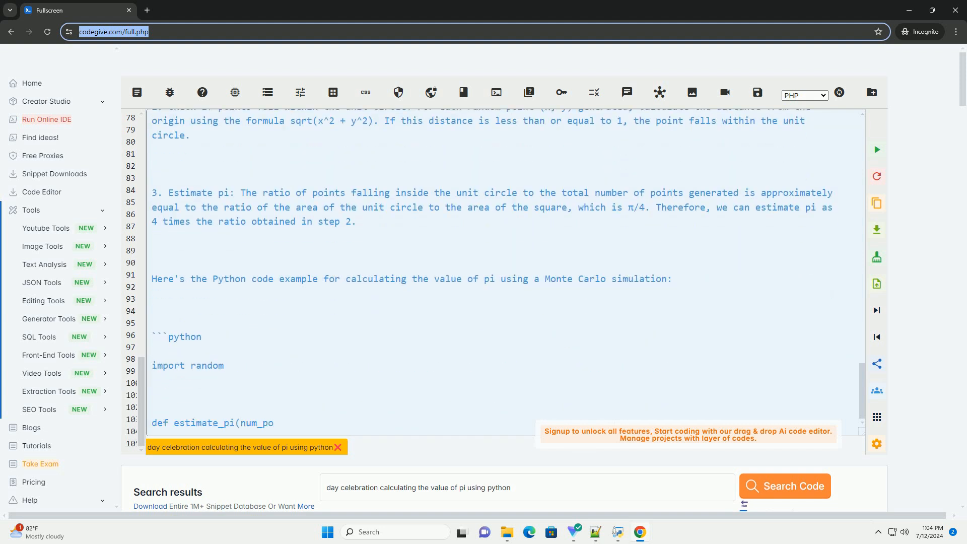
scroll(down, 3)
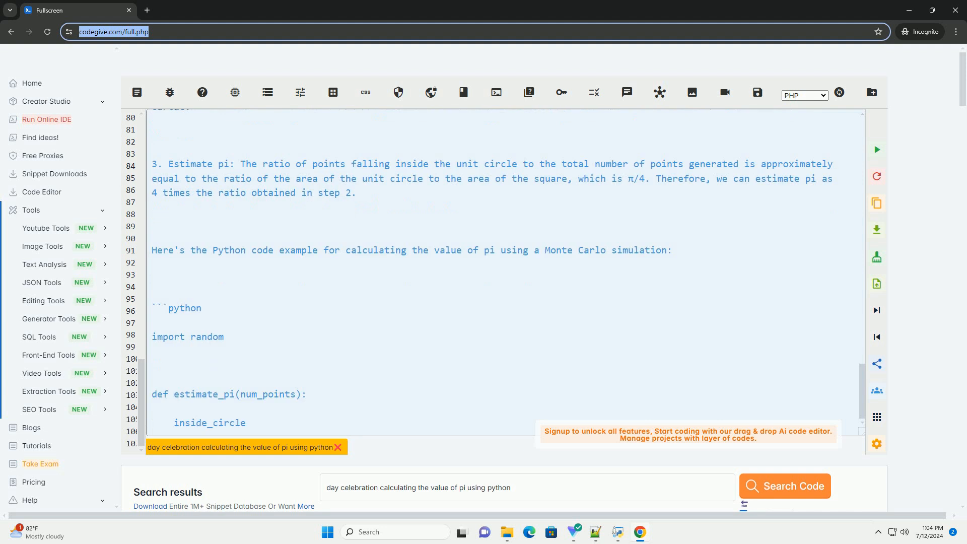
scroll(down, 3)
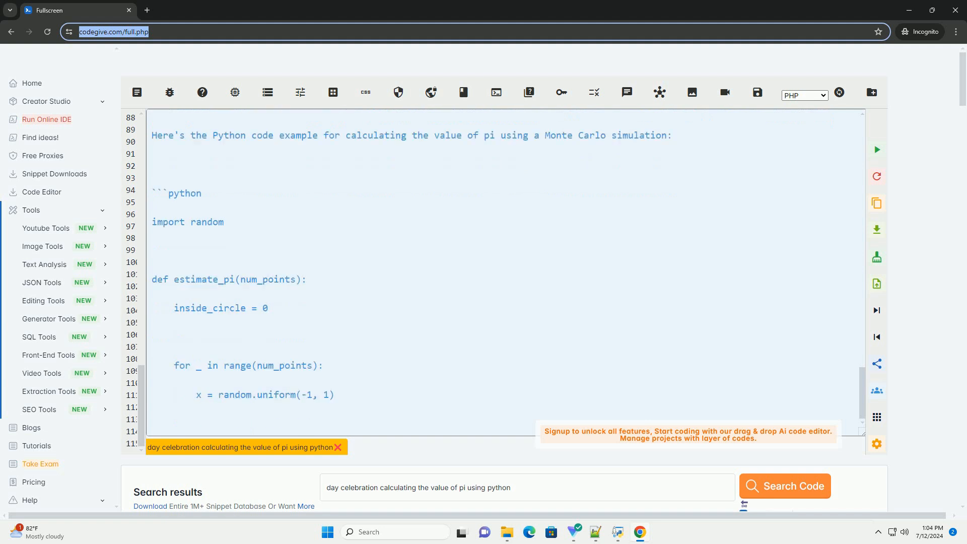
text(y = random.uniform()
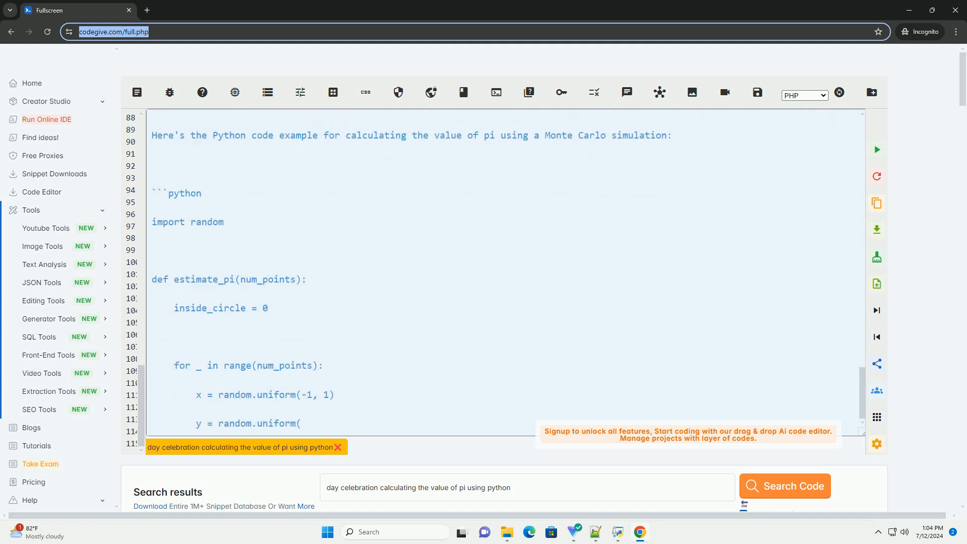
scroll(down, 3)
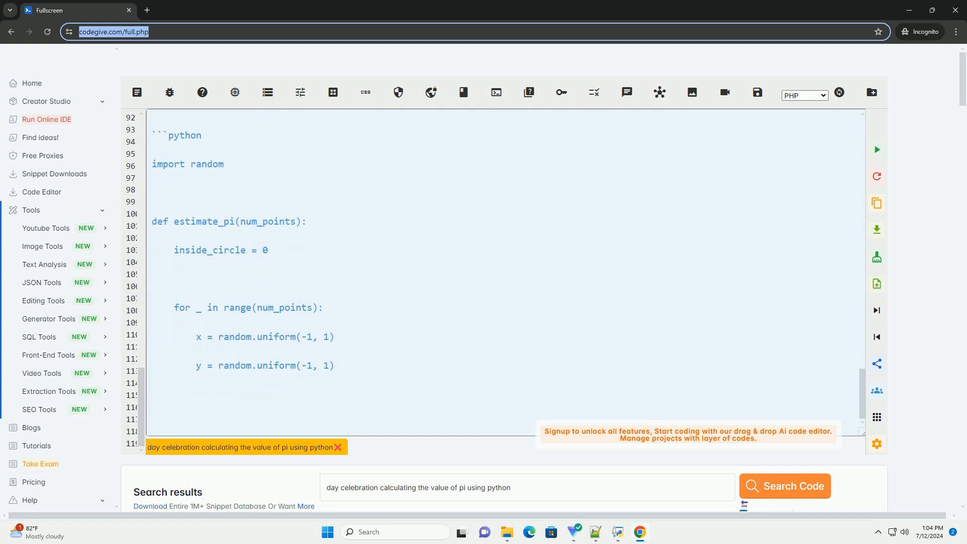